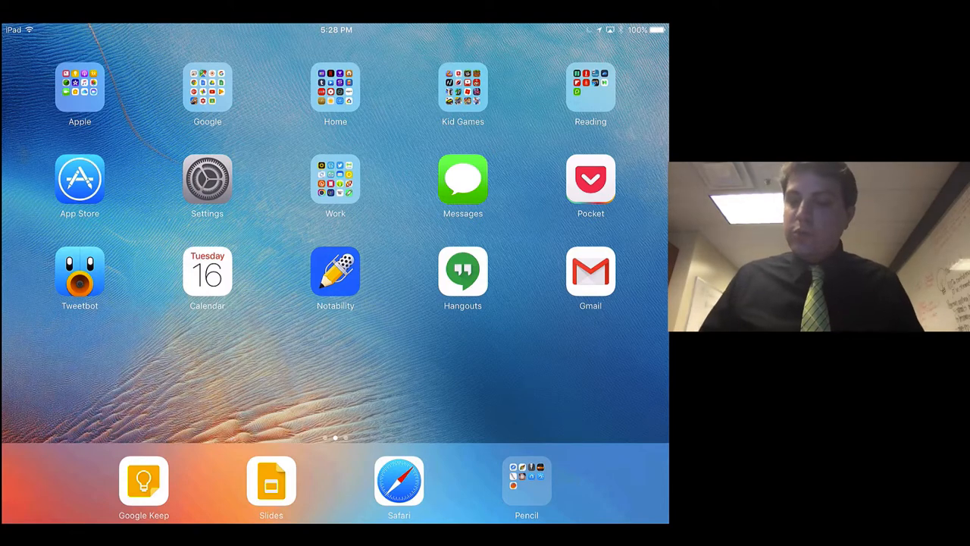
# Step: Launch the App Store from the Home Screen
pyautogui.click(79, 179)
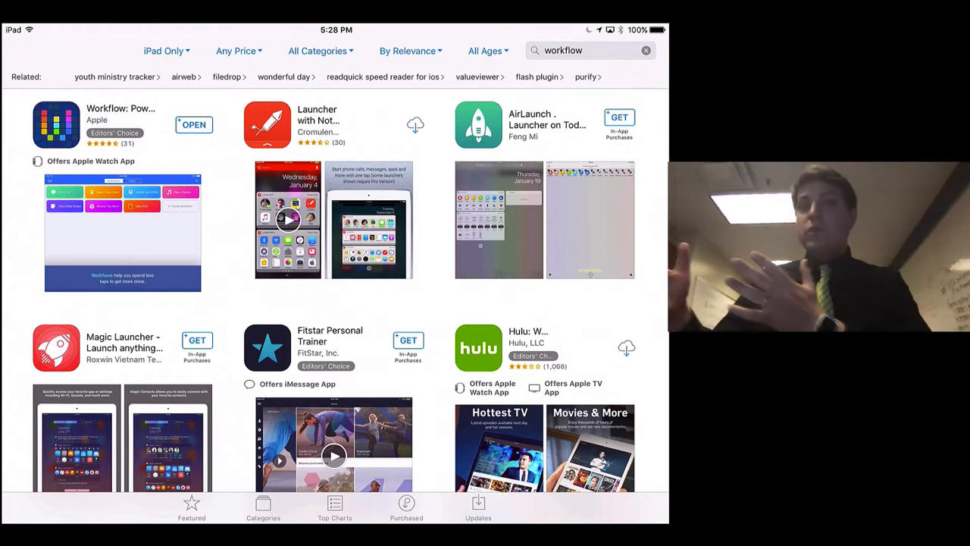
pyautogui.click(56, 125)
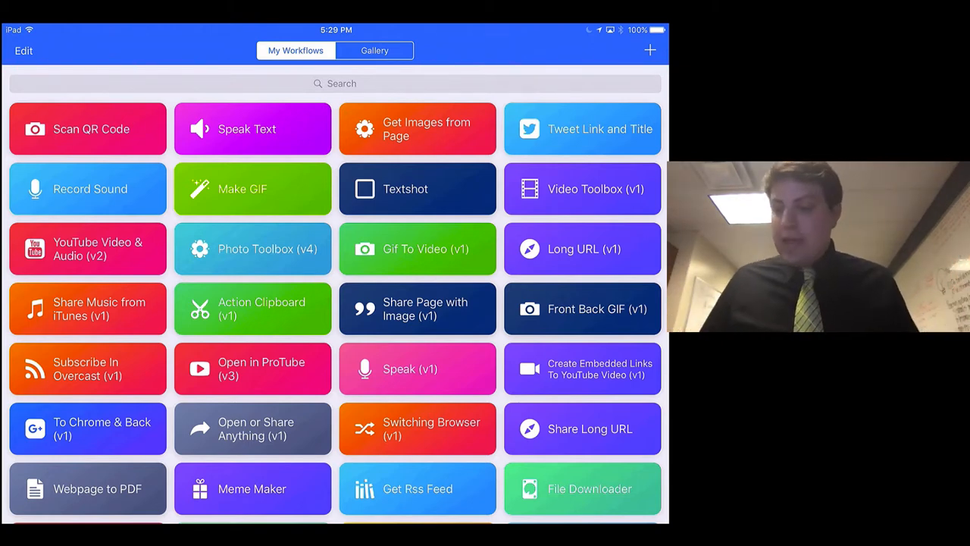
# Step: Scroll through My Workflows, then switch to the Gallery of shared workflows
pyautogui.scroll(-3)
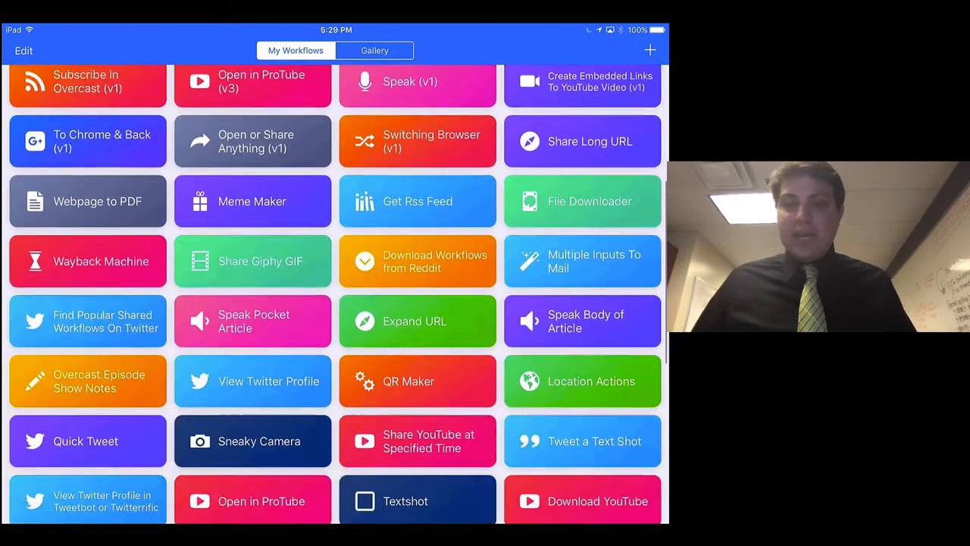
pyautogui.scroll(-3)
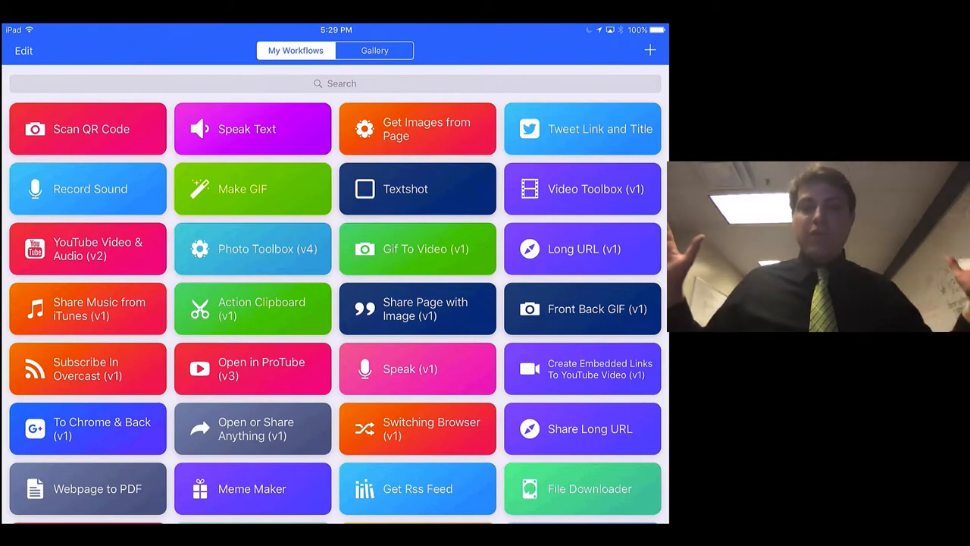
pyautogui.click(374, 50)
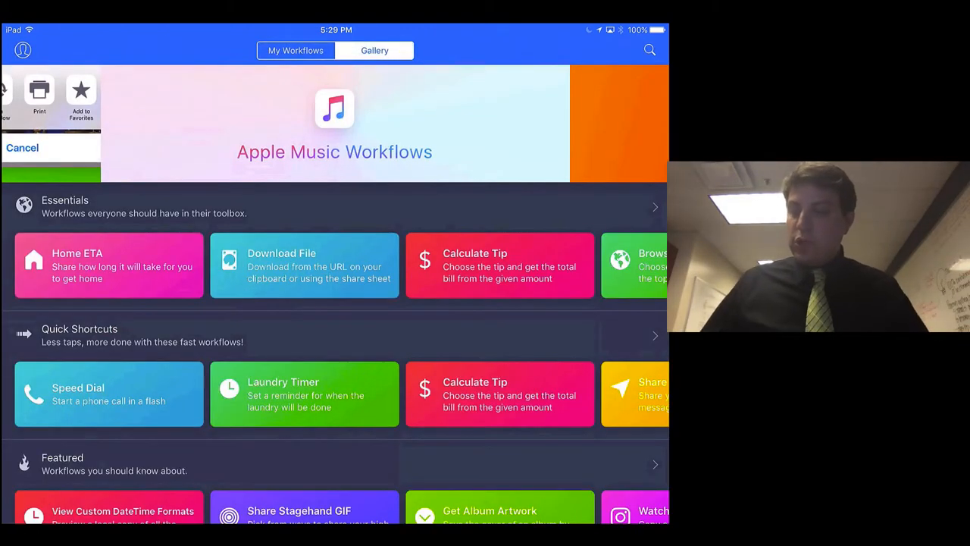
# Step: Search the gallery for 'trans', preview Translate Selection and get the workflow
pyautogui.click(648, 50)
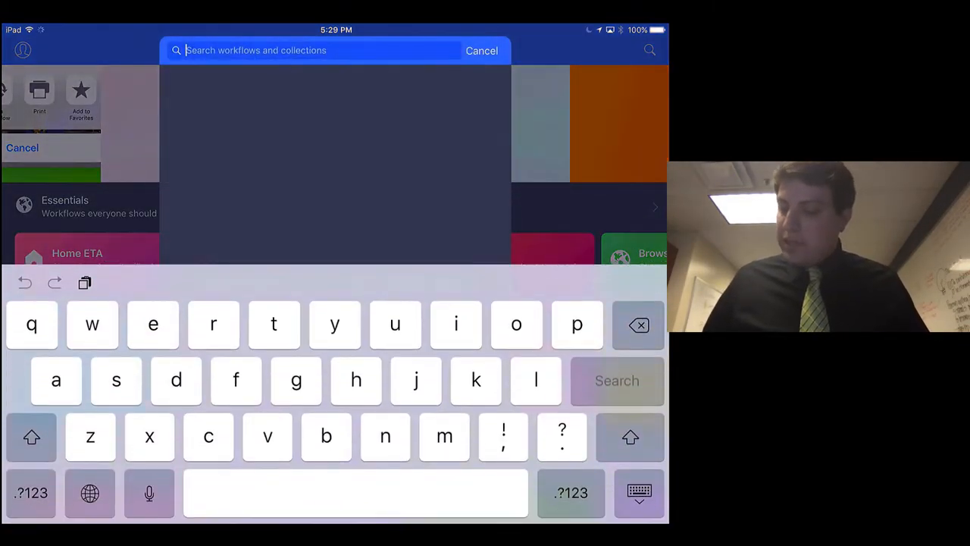
pyautogui.write('translate')
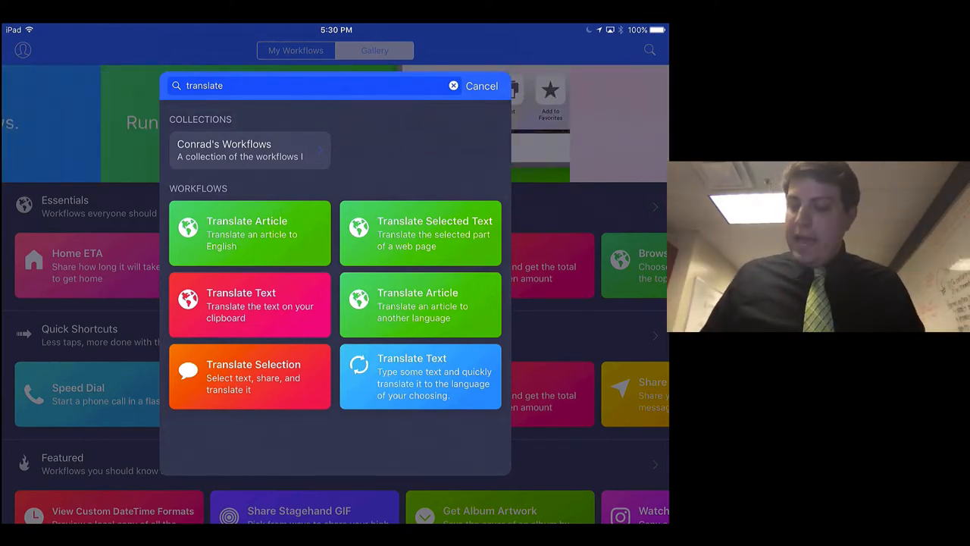
pyautogui.click(249, 376)
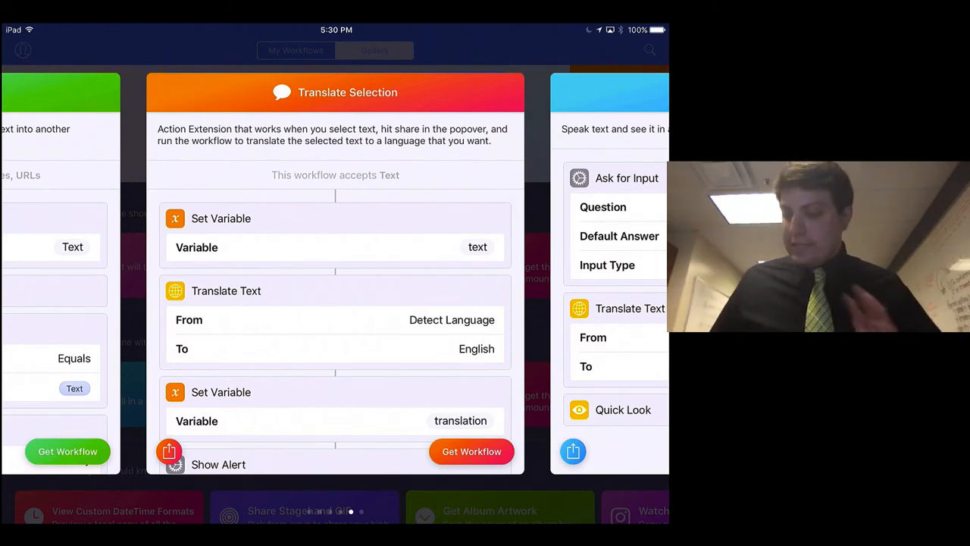
pyautogui.click(472, 452)
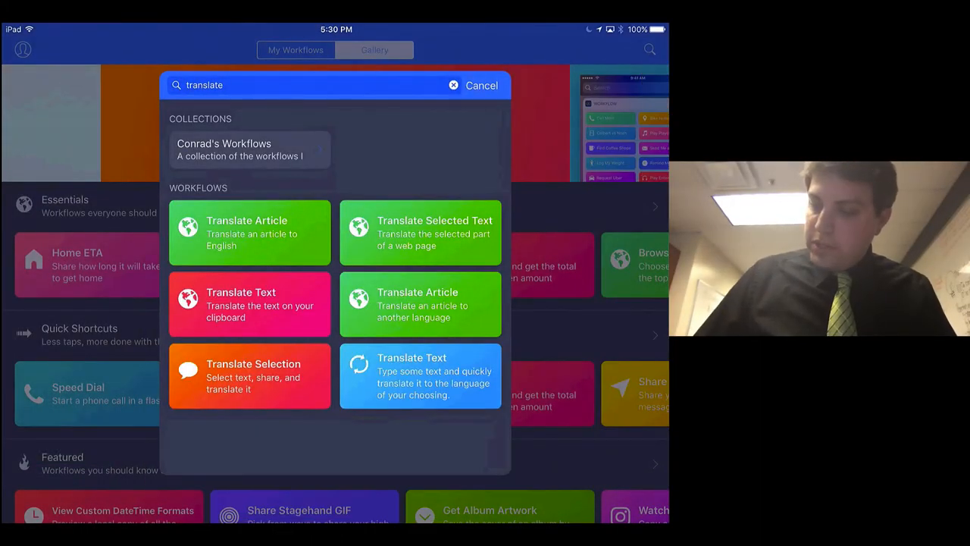
# Step: Return to My Workflows and open Translate Selection in the editor
pyautogui.click(482, 85)
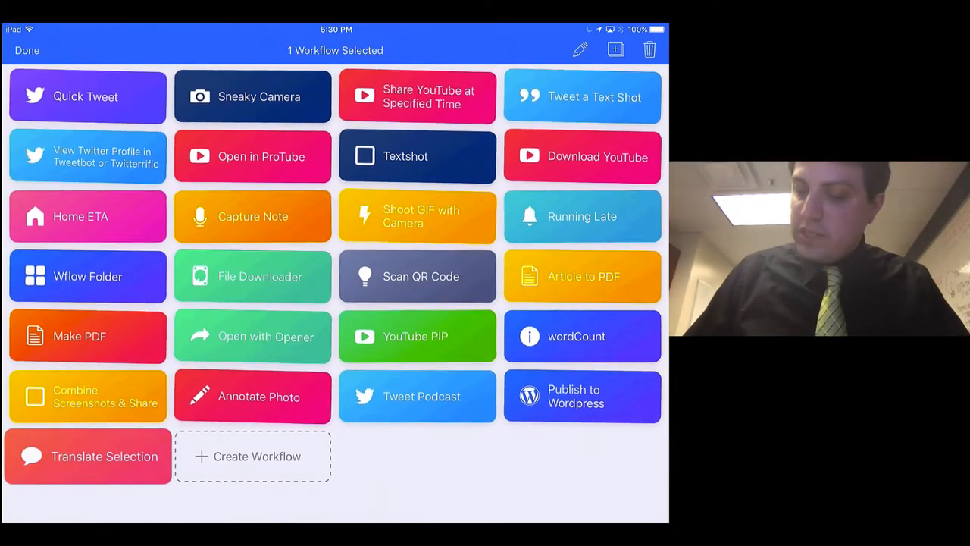
pyautogui.scroll(-3)
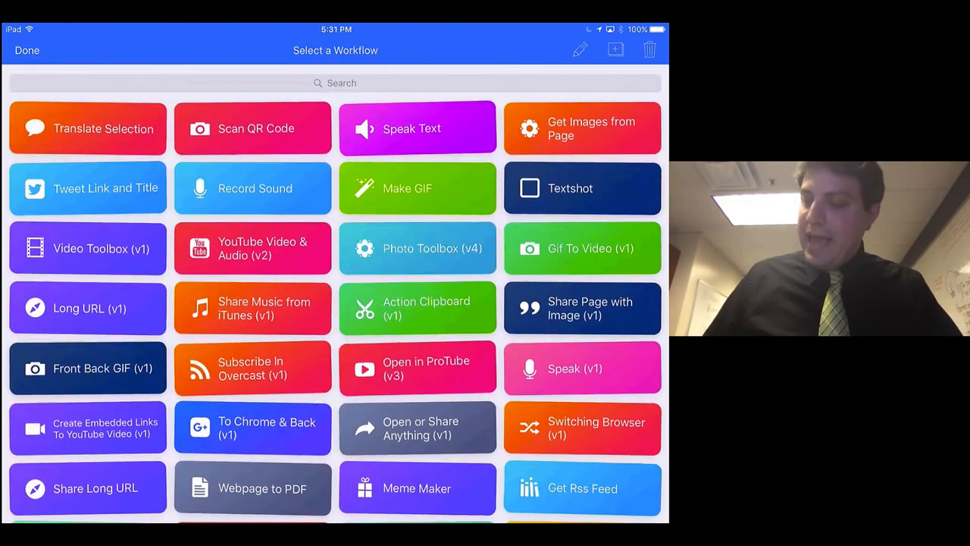
pyautogui.click(88, 127)
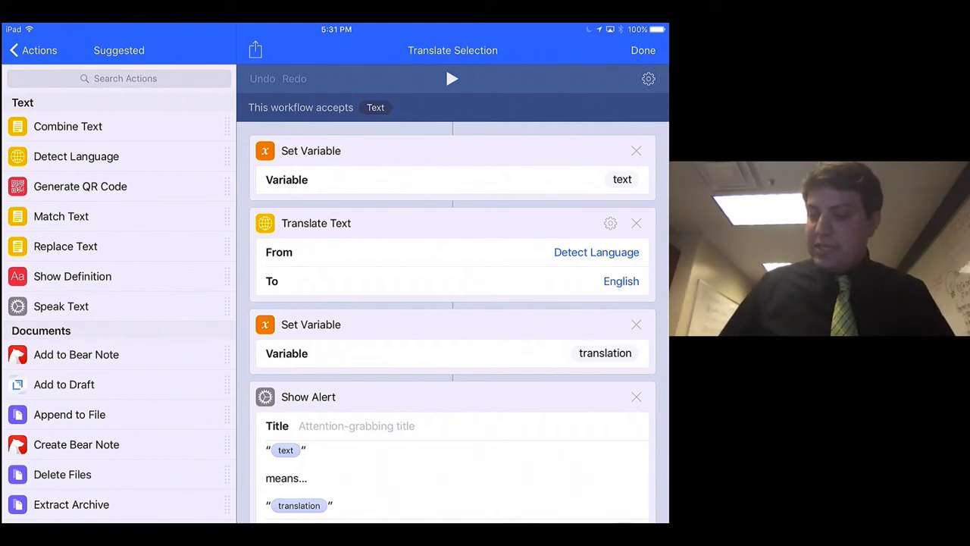
# Step: Change the Translate Text step's target from English to Ask When Run
pyautogui.click(622, 281)
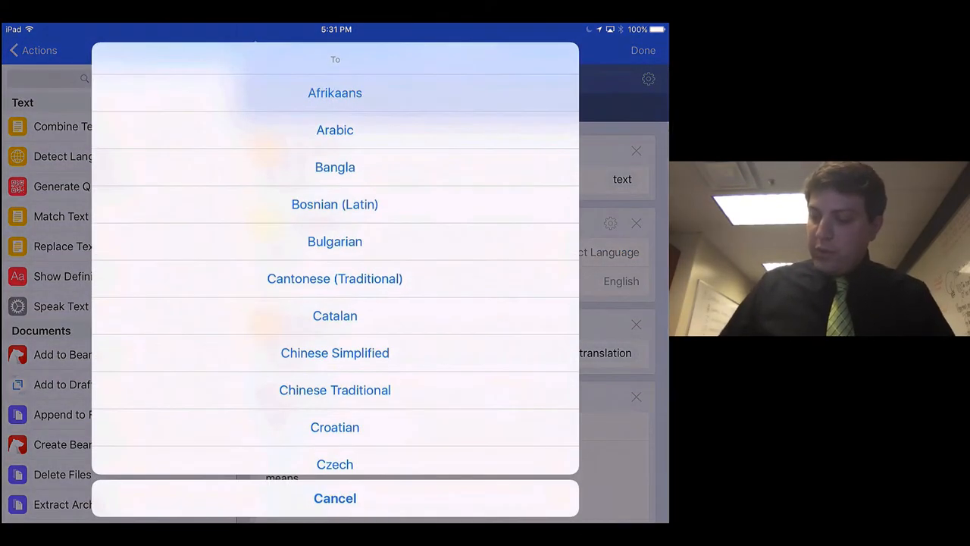
pyautogui.scroll(-3)
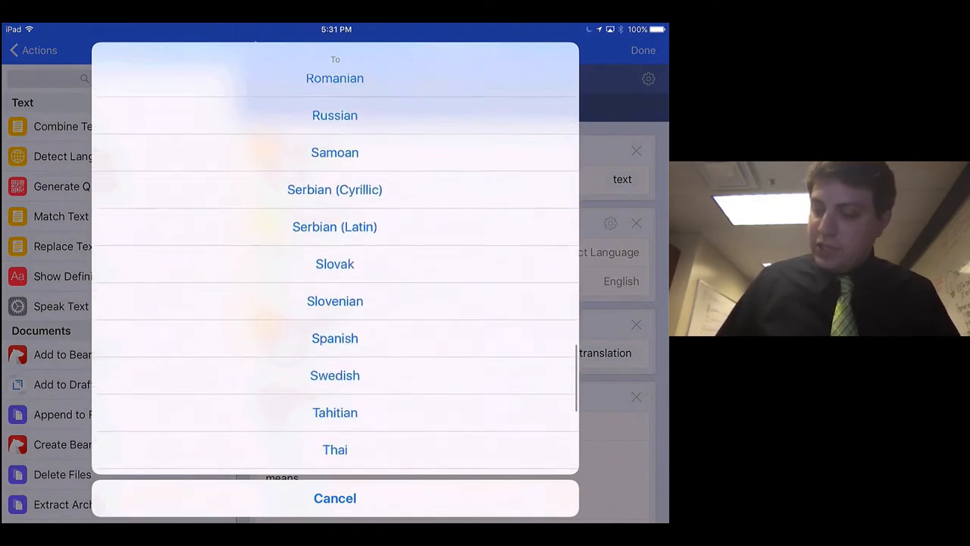
pyautogui.scroll(-3)
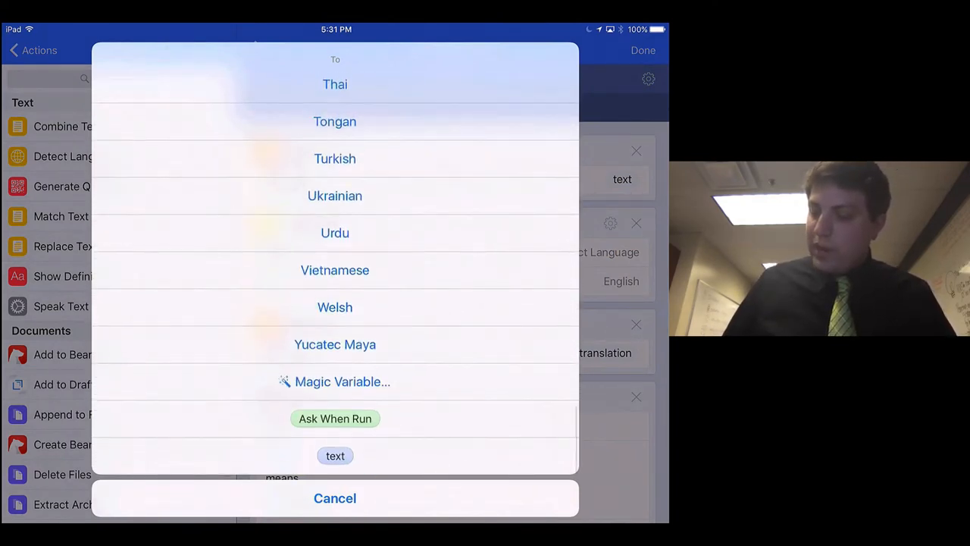
pyautogui.click(335, 418)
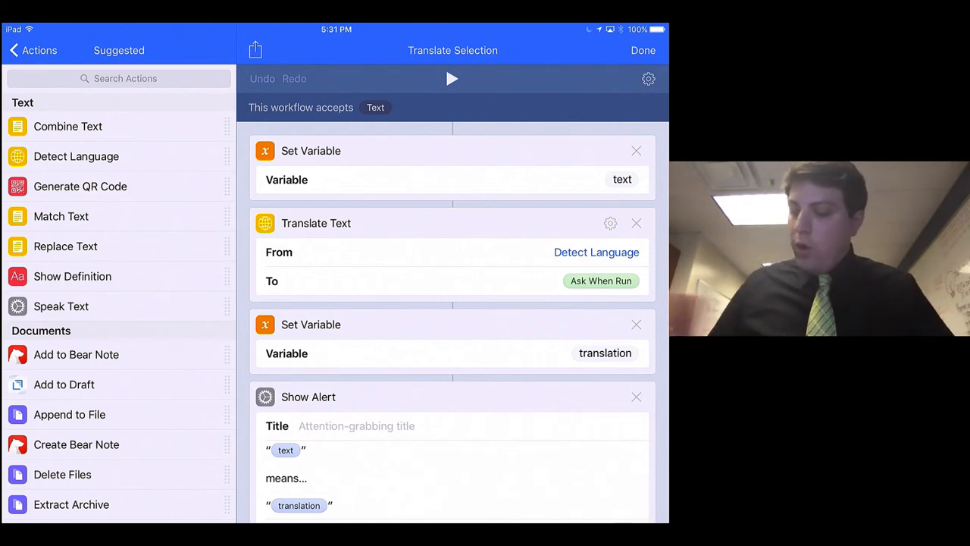
# Step: Adjust the Speak Text step's Rate slider to set the speaking speed
pyautogui.scroll(-3)
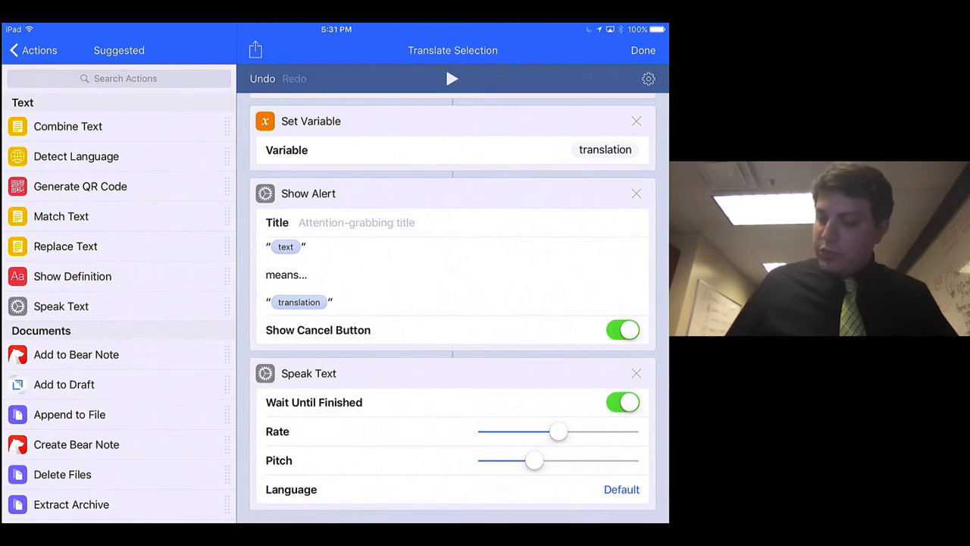
pyautogui.moveTo(557, 431); pyautogui.dragTo(546, 431)
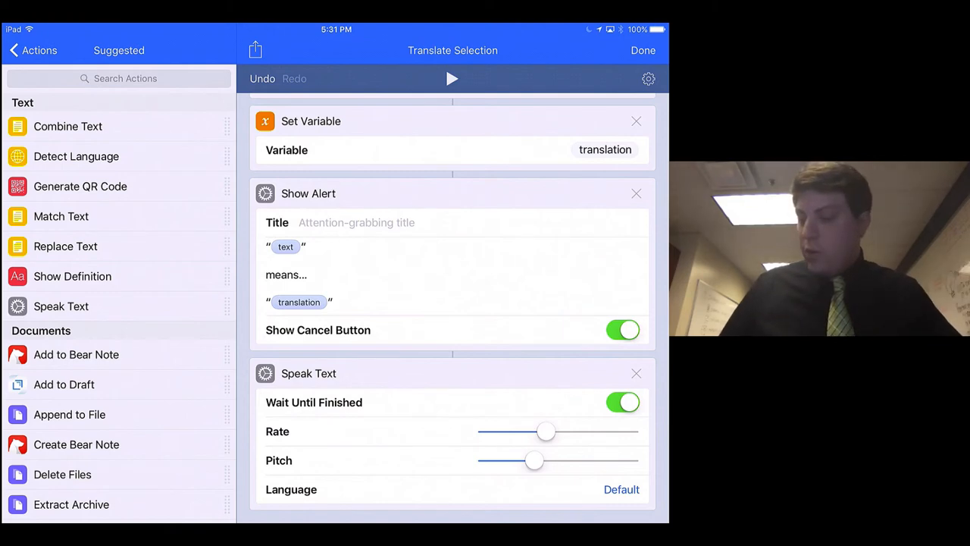
pyautogui.moveTo(545, 431); pyautogui.dragTo(569, 430)
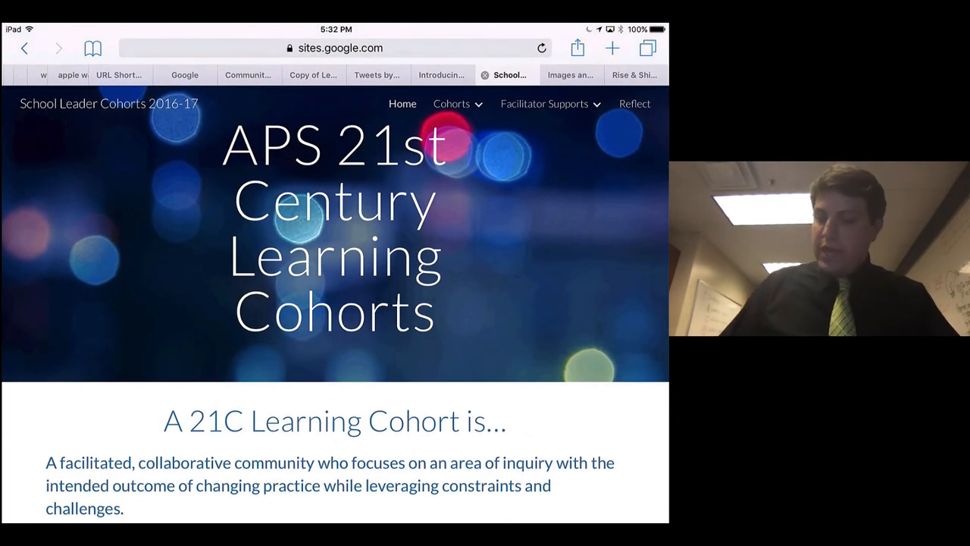
# Step: Share the selected 21C Learning Cohort paragraph and choose Run Workflow
pyautogui.scroll(-3)
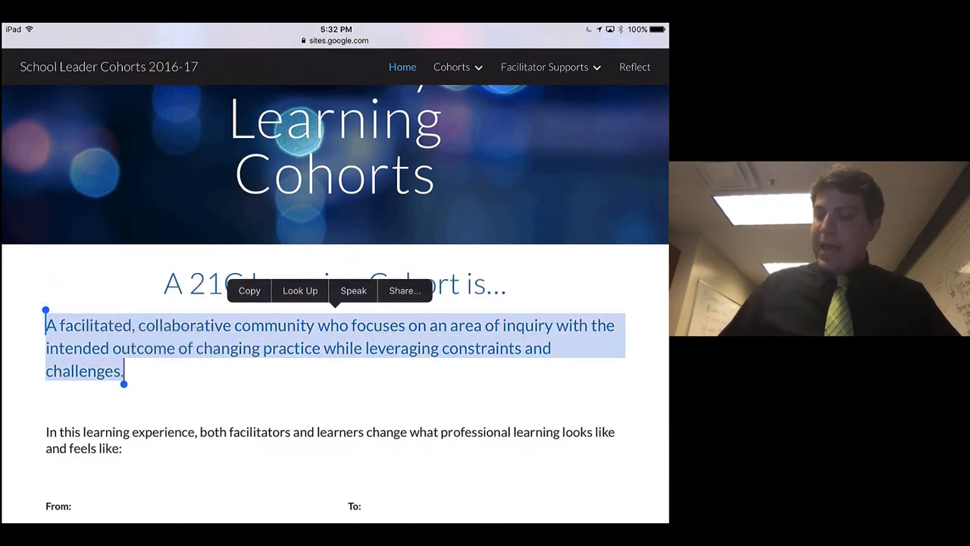
pyautogui.click(403, 291)
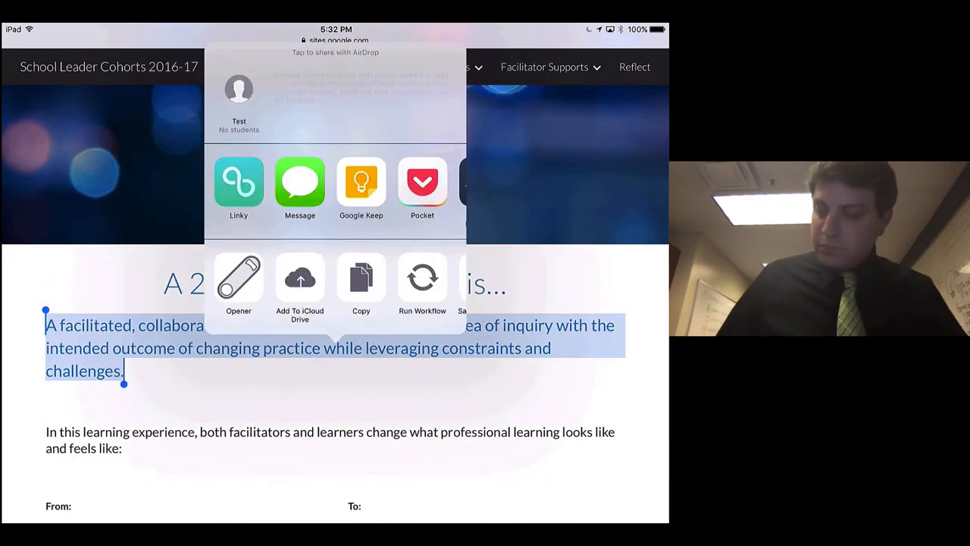
pyautogui.hscroll(-3)
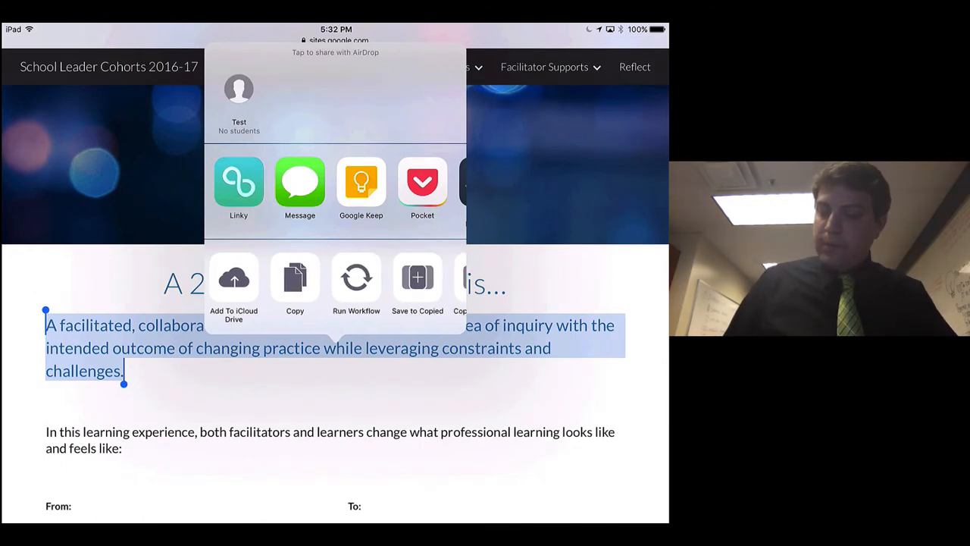
pyautogui.click(356, 276)
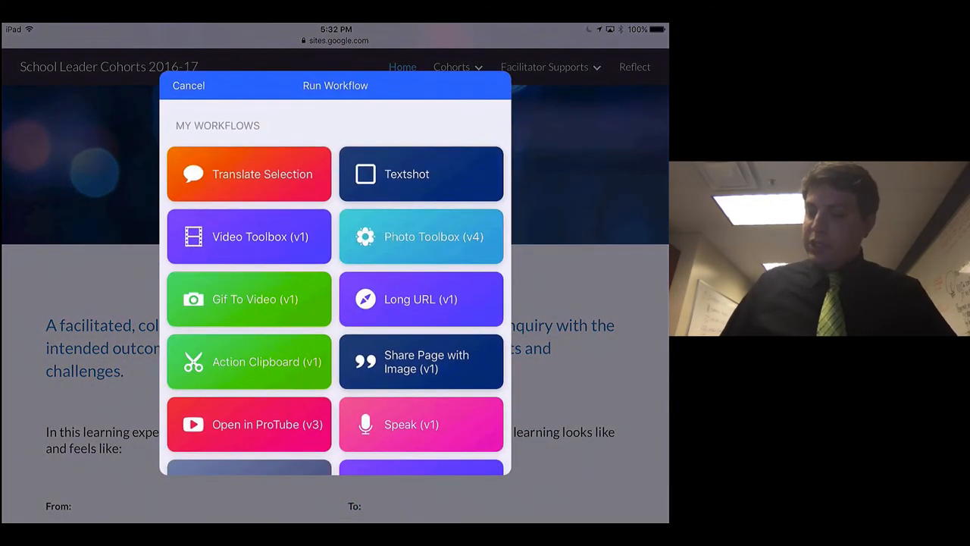
# Step: Run Translate Selection on the paragraph and choose Spanish as the target language
pyautogui.click(248, 173)
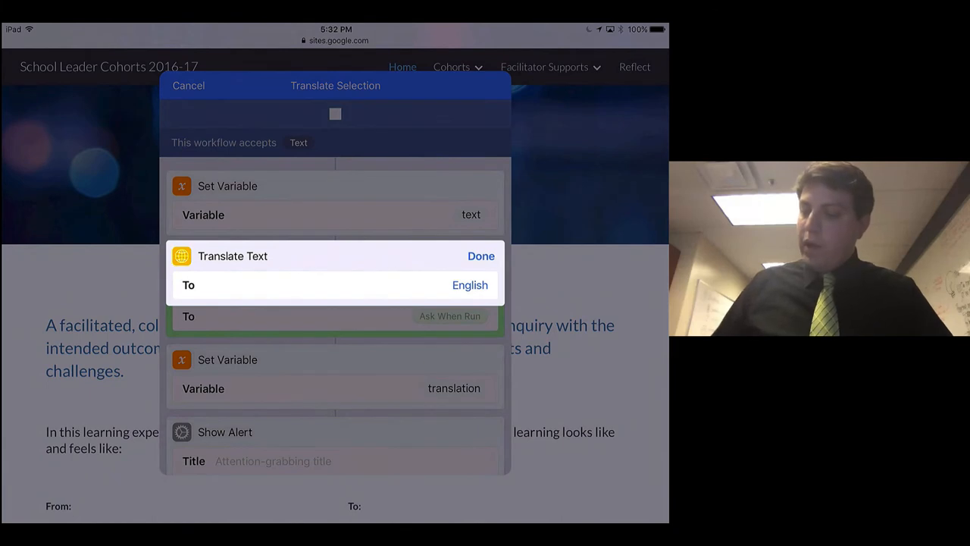
pyautogui.click(470, 285)
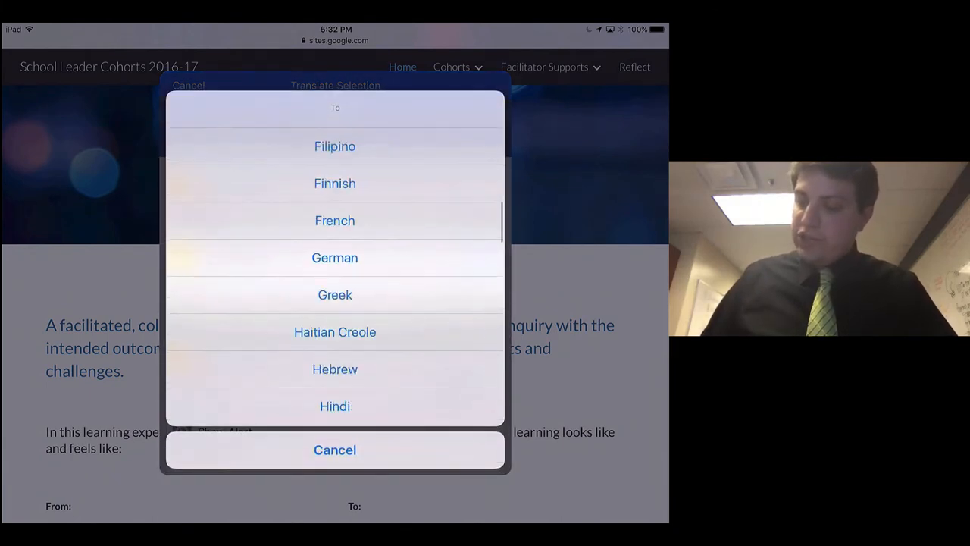
pyautogui.scroll(-3)
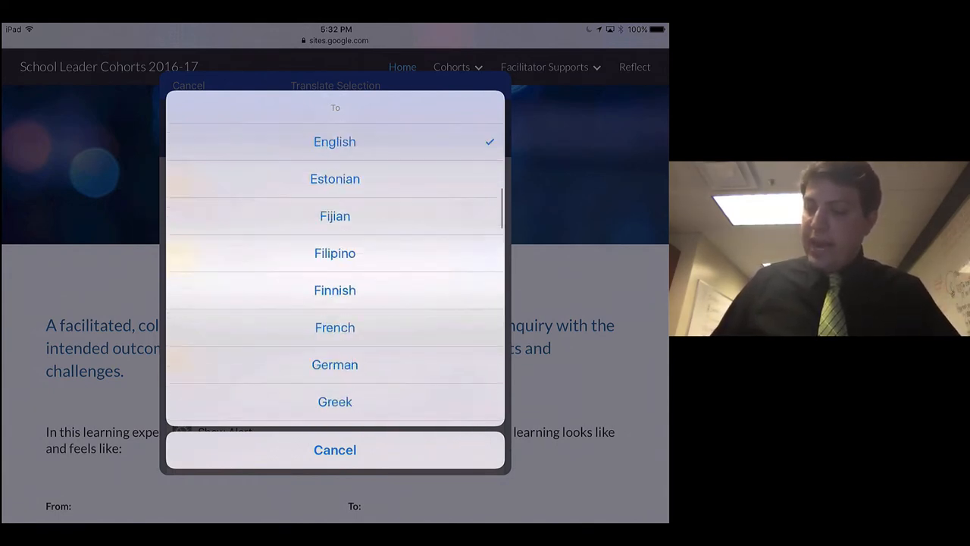
pyautogui.scroll(-3)
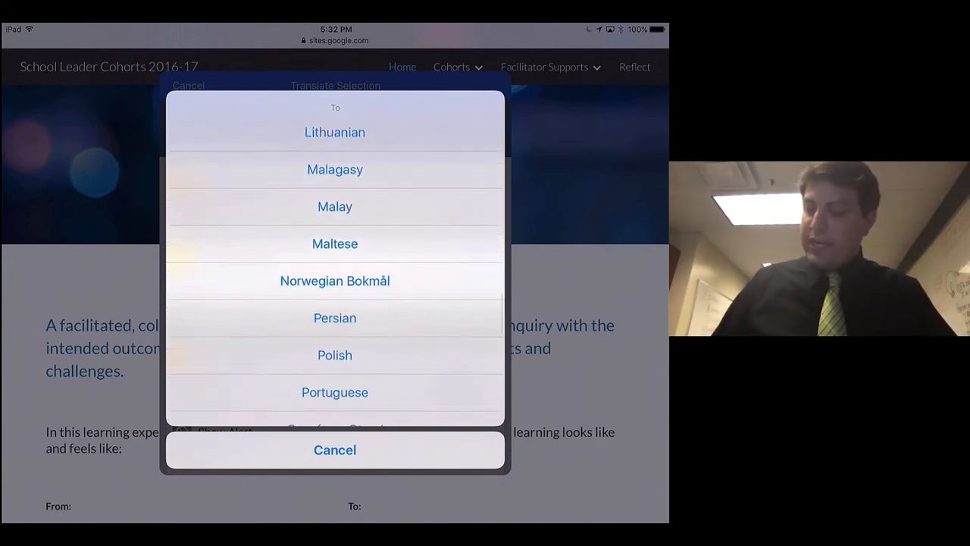
pyautogui.scroll(-3)
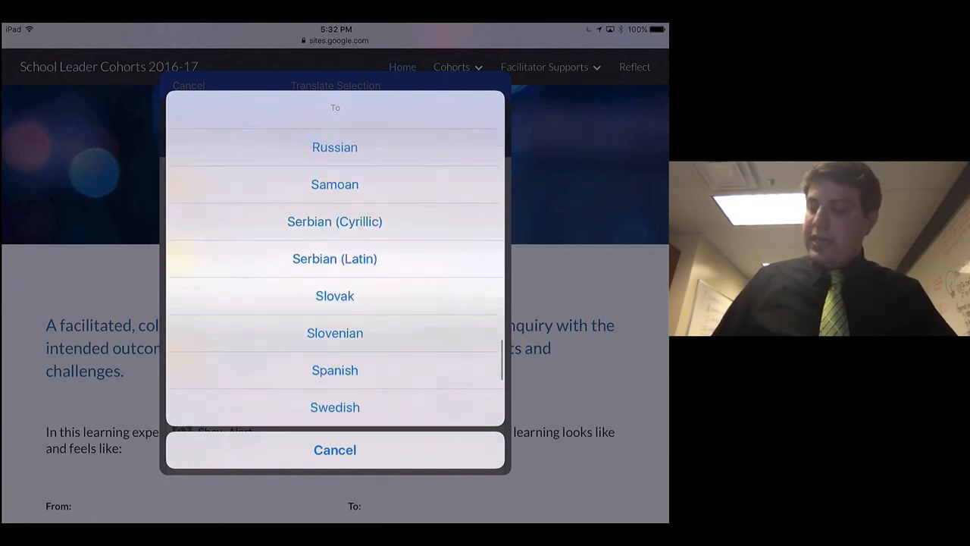
pyautogui.click(333, 369)
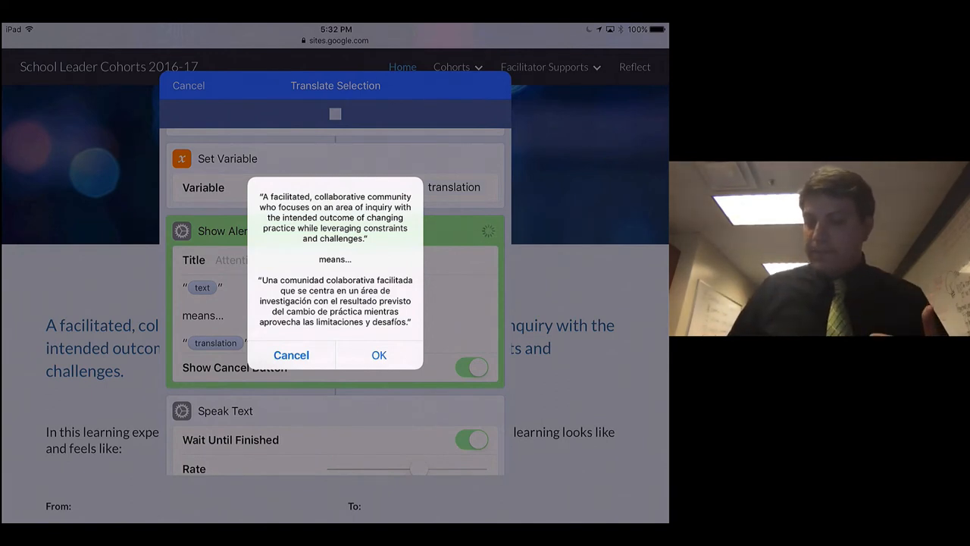
# Step: Accept the Spanish translation alert, let it be spoken, and return to Safari
pyautogui.click(379, 355)
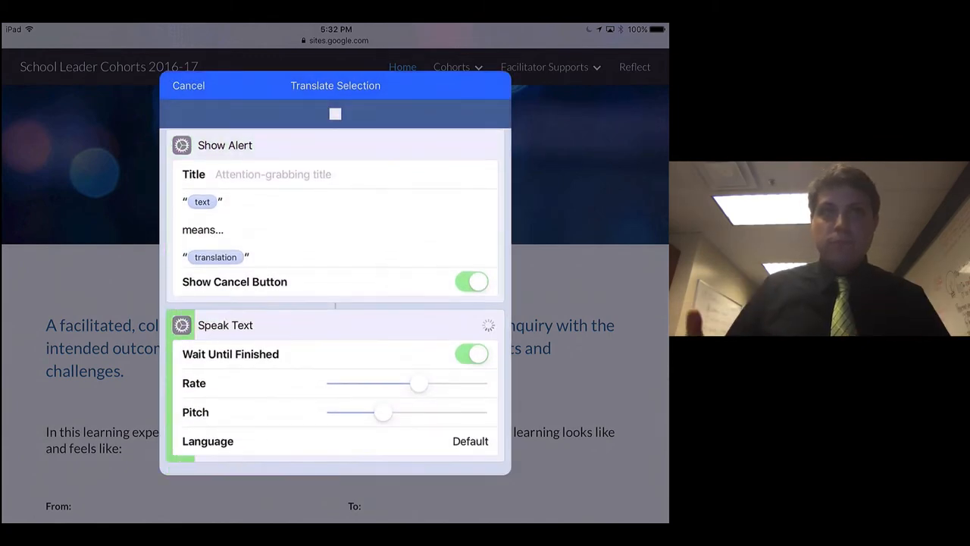
pyautogui.click(224, 324)
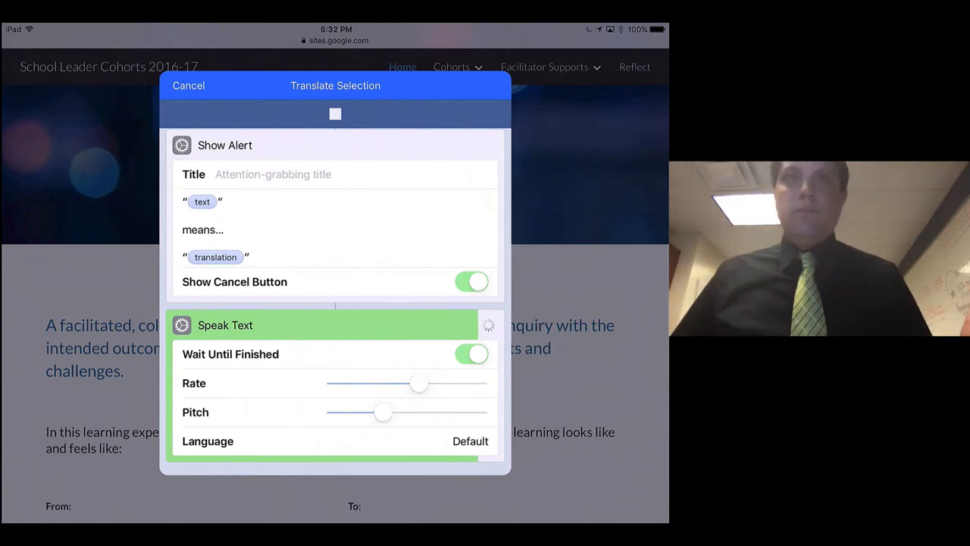
pyautogui.click(188, 85)
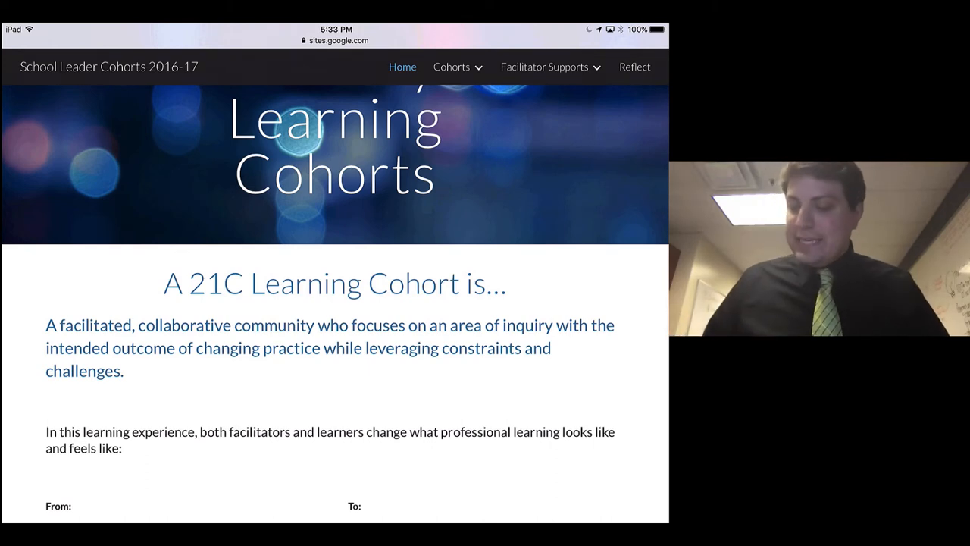
# Step: Run Translate Selection on the second paragraph into Bulgarian, accept the alert and let it speak
pyautogui.scroll(-3)
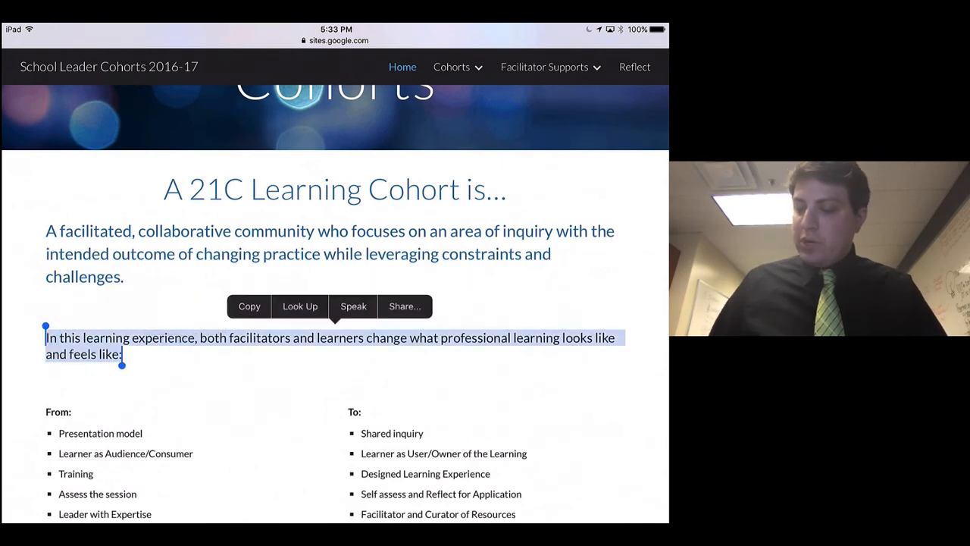
pyautogui.click(405, 306)
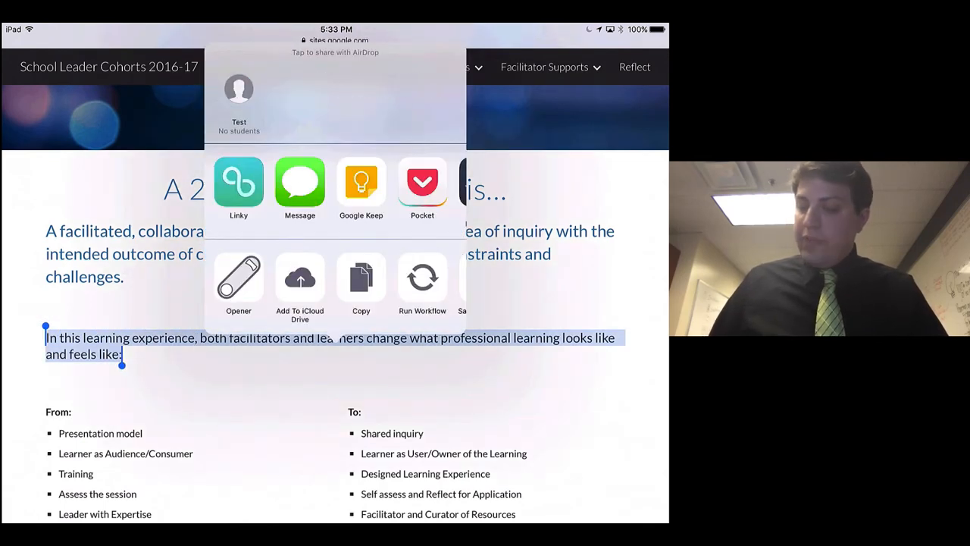
pyautogui.click(421, 285)
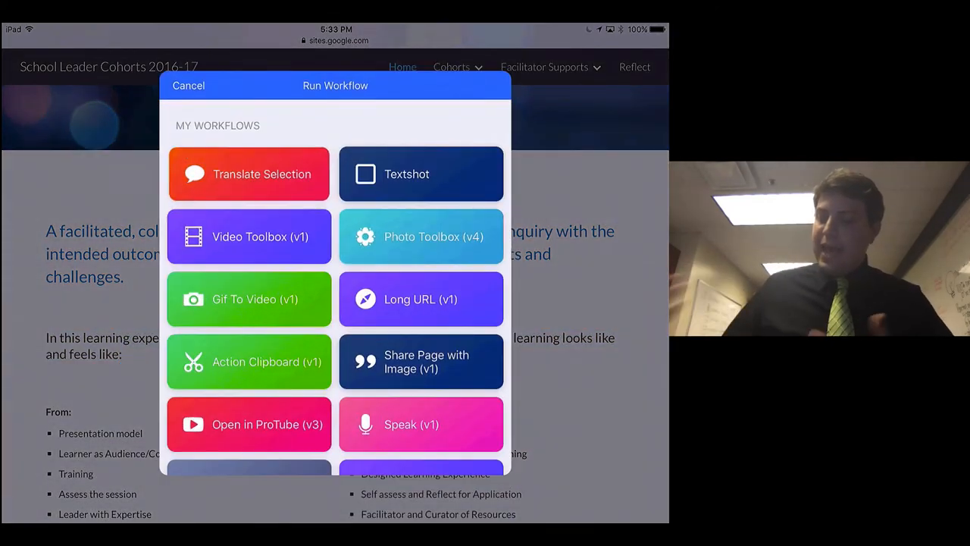
pyautogui.click(249, 173)
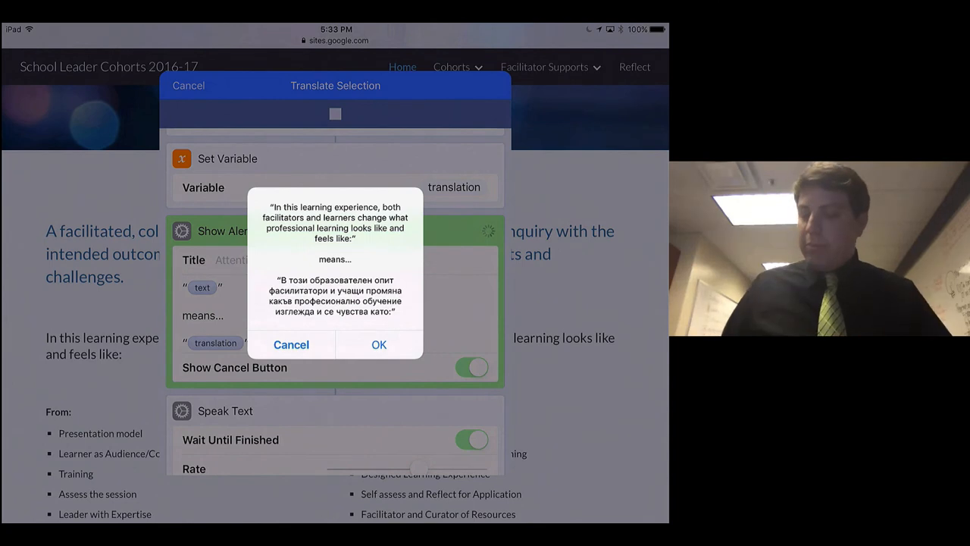
pyautogui.click(379, 344)
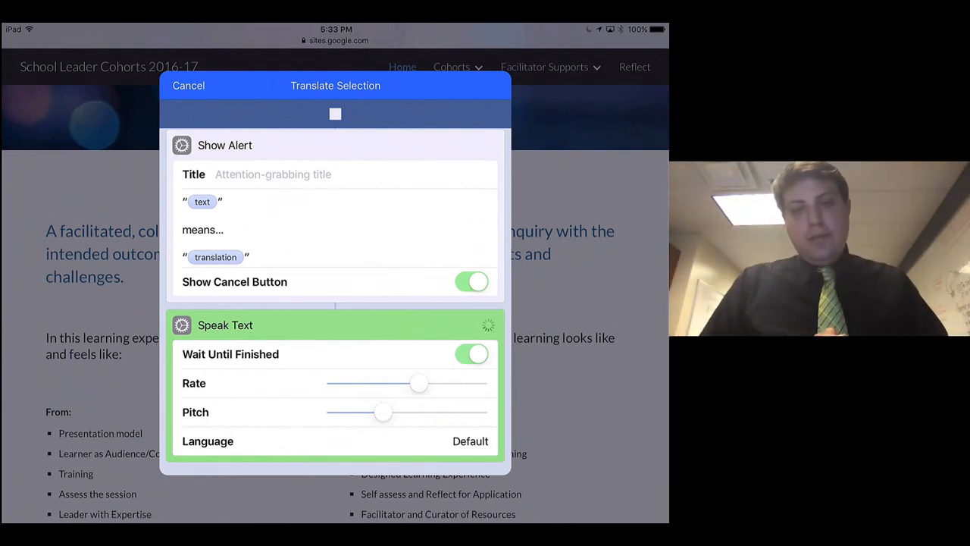
pyautogui.click(188, 85)
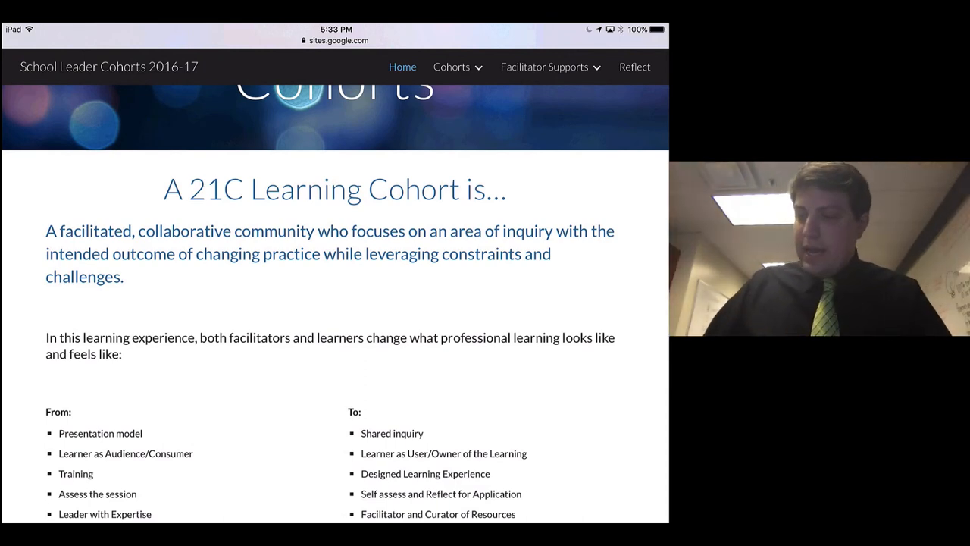
pyautogui.click(577, 47)
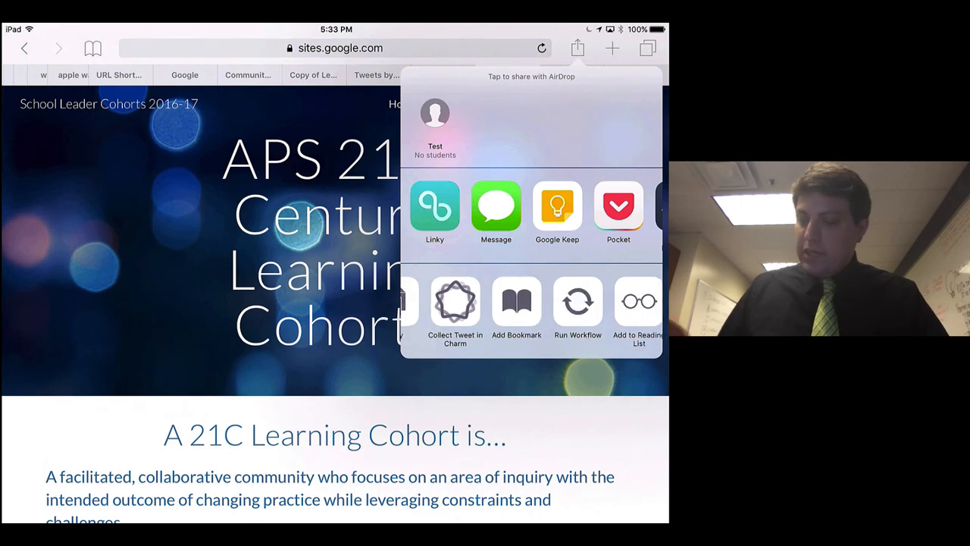
pyautogui.click(578, 300)
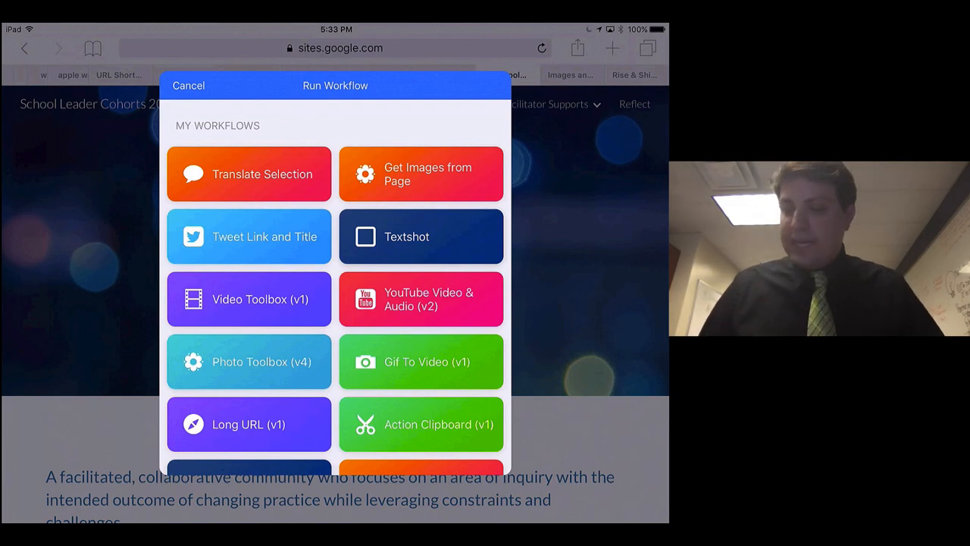
pyautogui.click(188, 85)
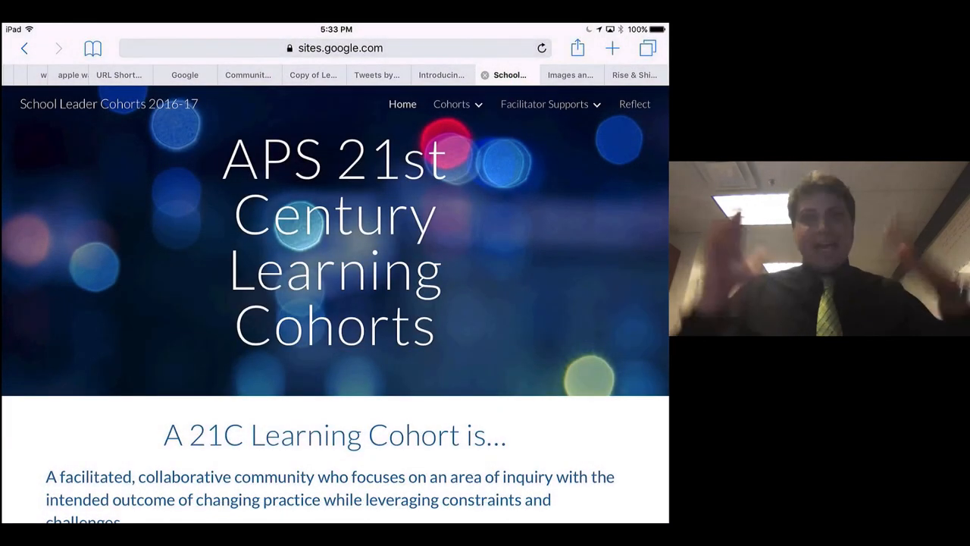